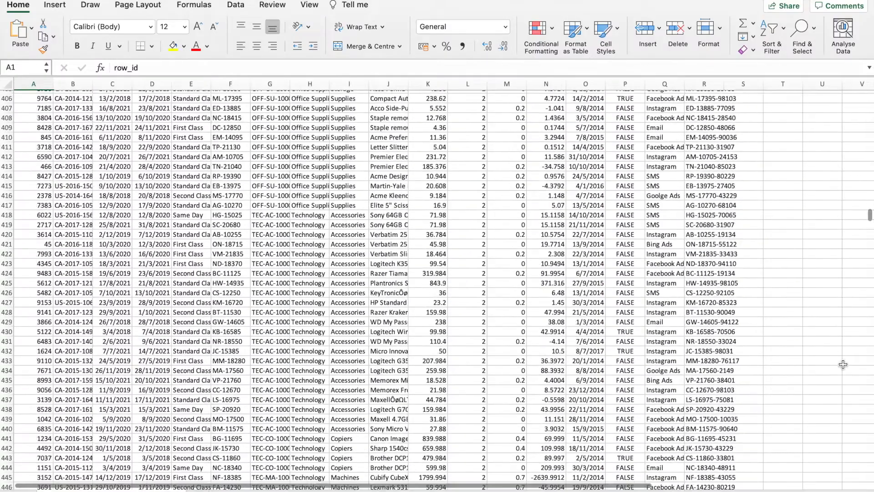
Start adding a new data resource from the Resources page
scroll("down", 3)
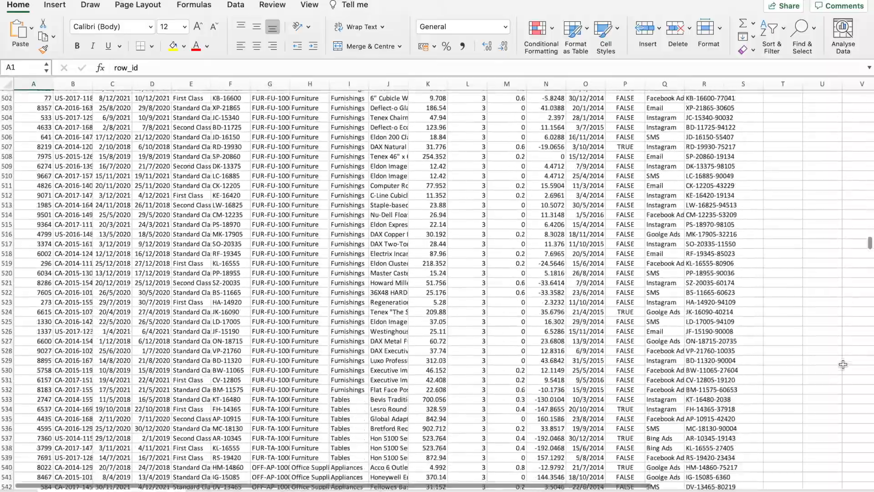
scroll("down", 3)
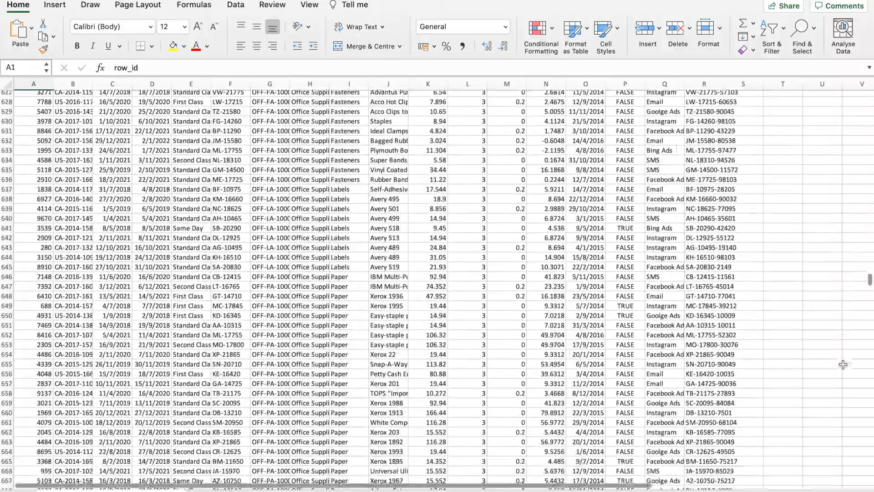
scroll("down", 3)
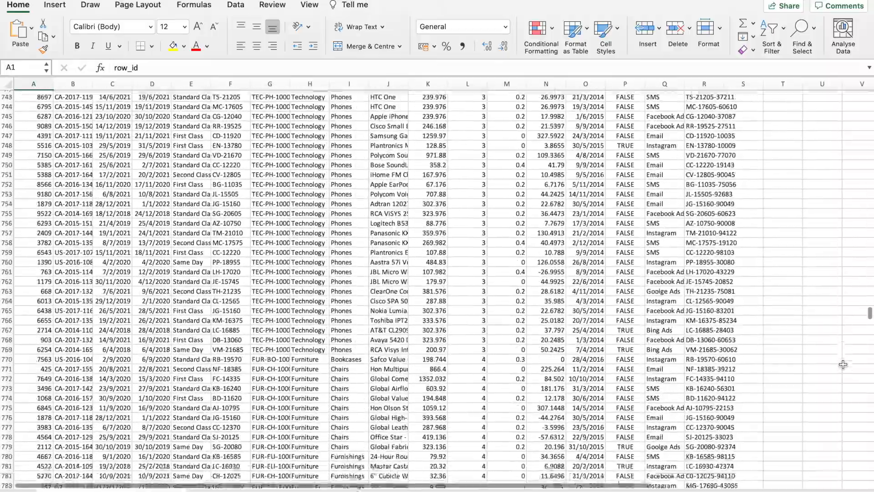
scroll("down", 3)
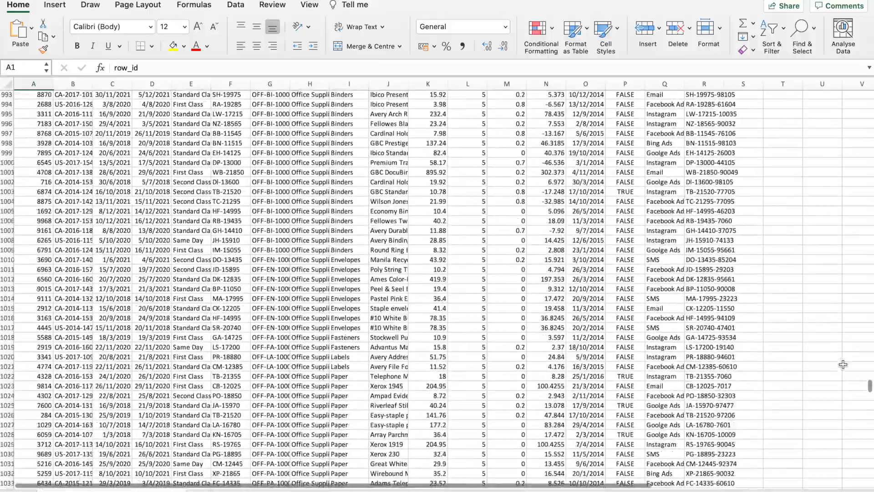
scroll("down", 3)
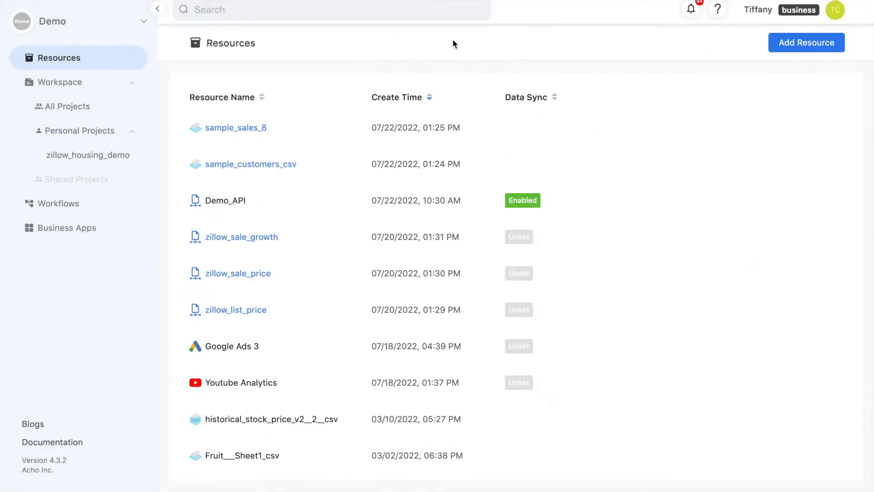
mouse_move(607, 40)
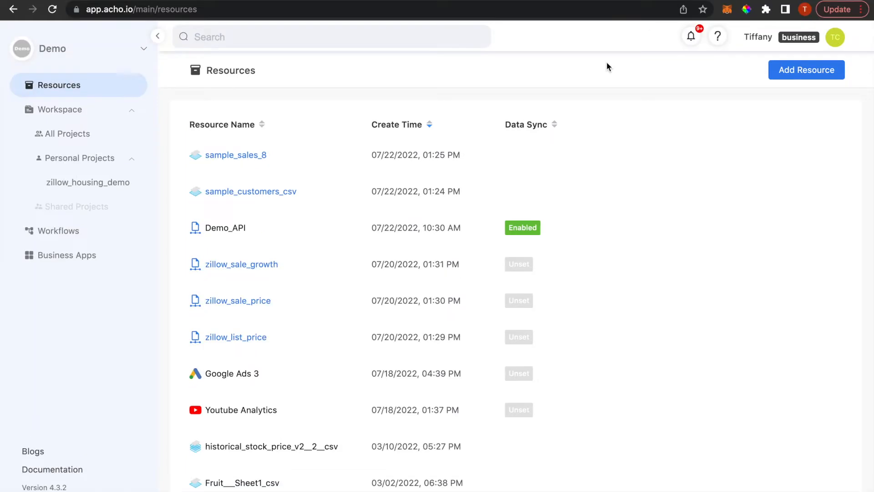
left_click(806, 70)
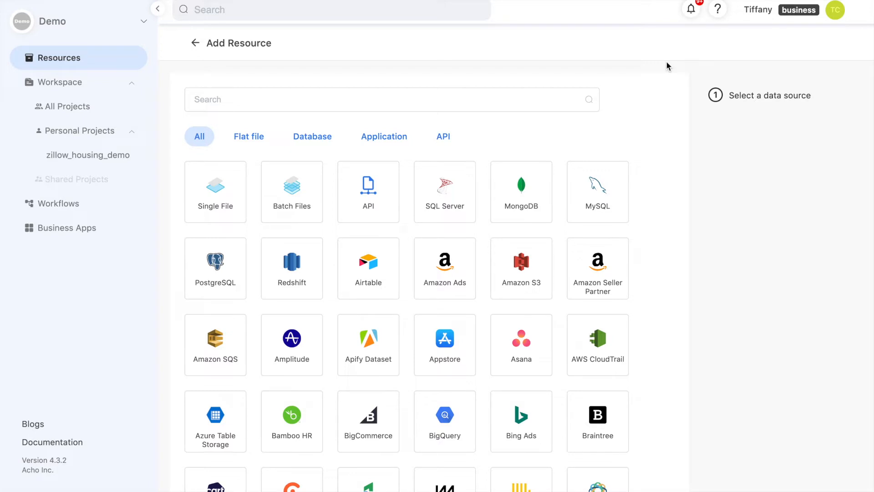
mouse_move(662, 66)
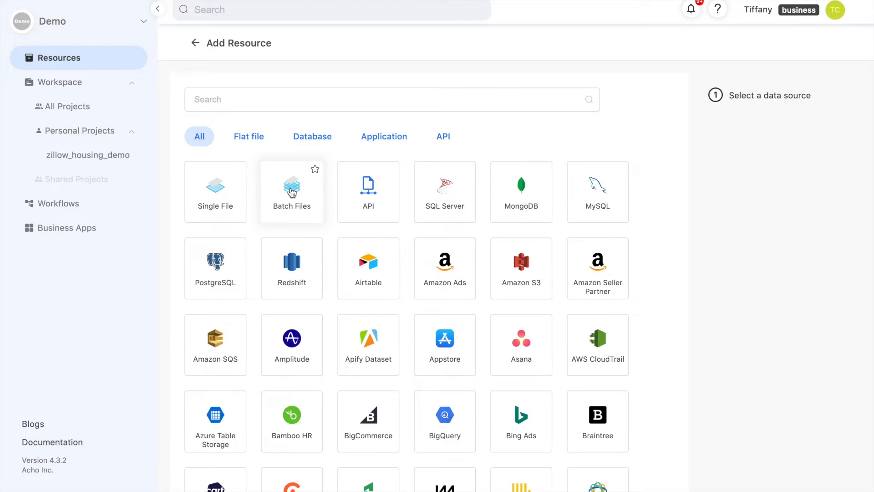
mouse_move(290, 192)
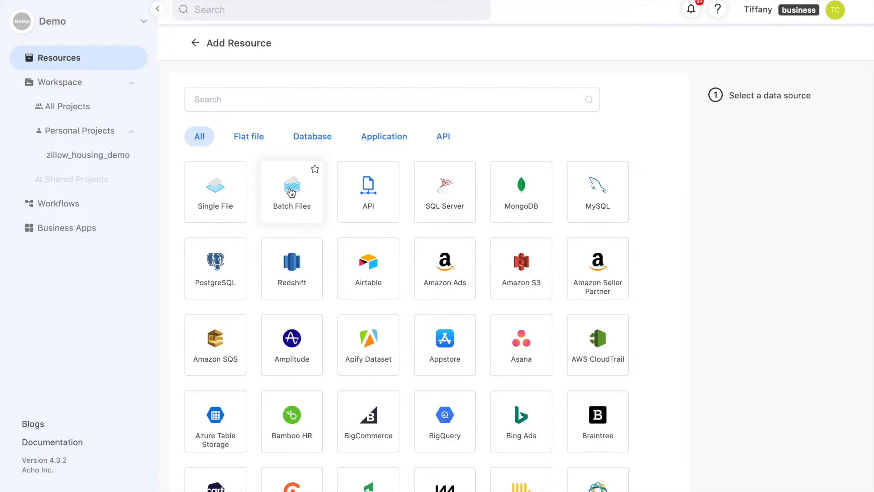
Choose Batch Files and select all the split sales CSV parts for upload
left_click(292, 191)
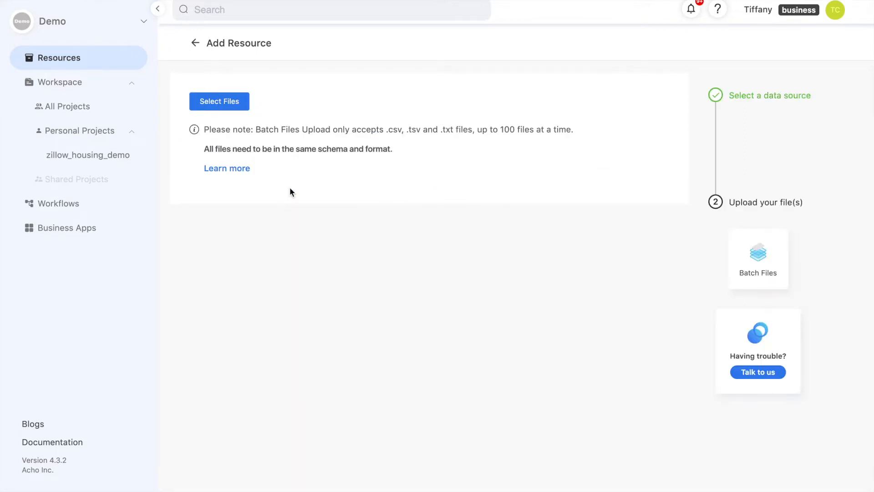
left_click(219, 101)
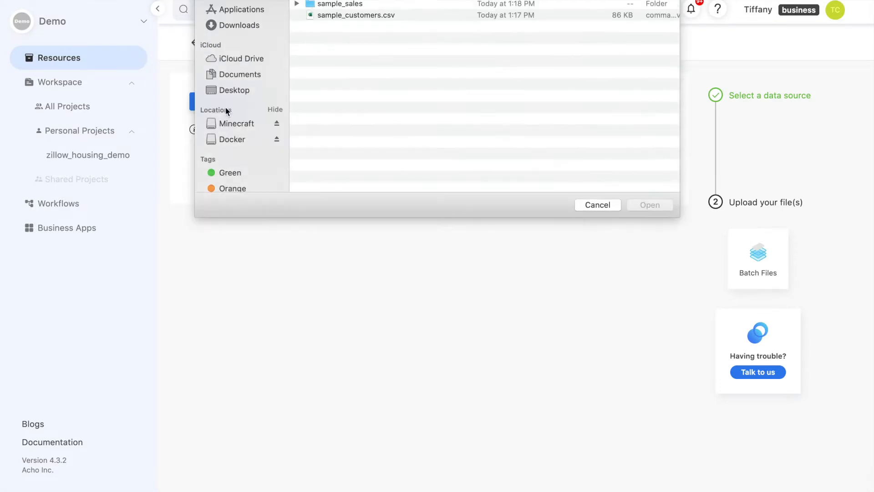
left_click(339, 5)
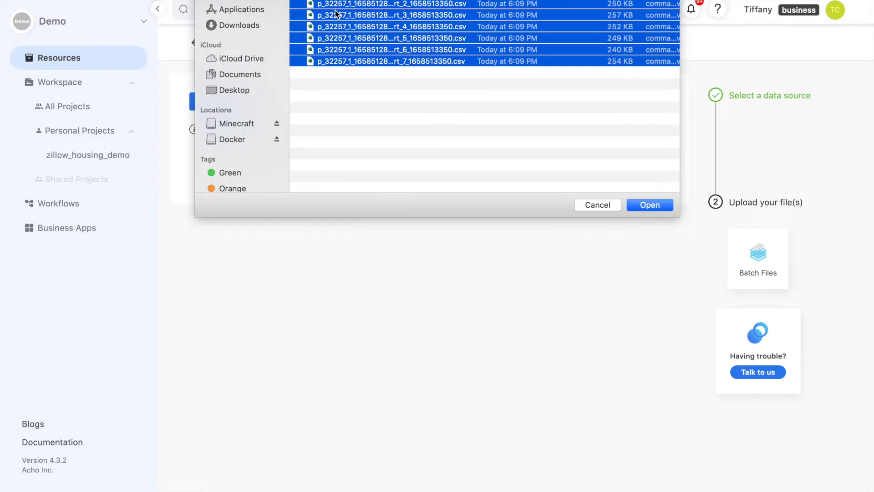
left_click(649, 205)
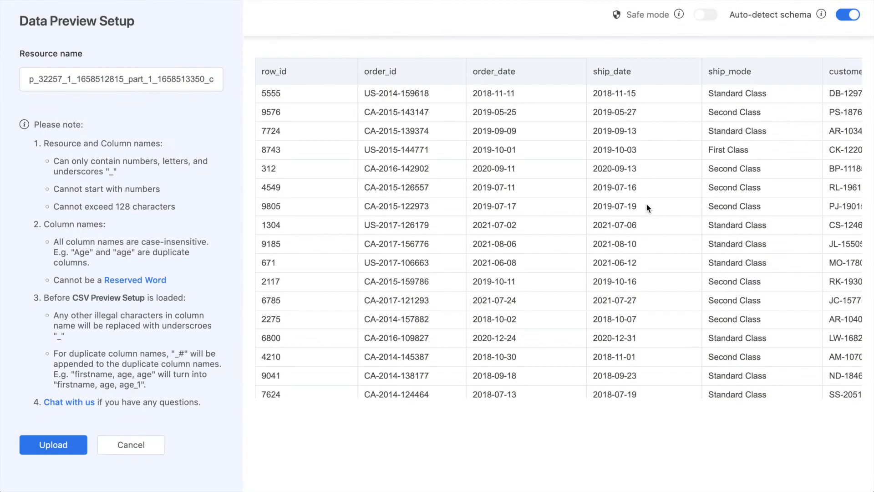
mouse_move(624, 208)
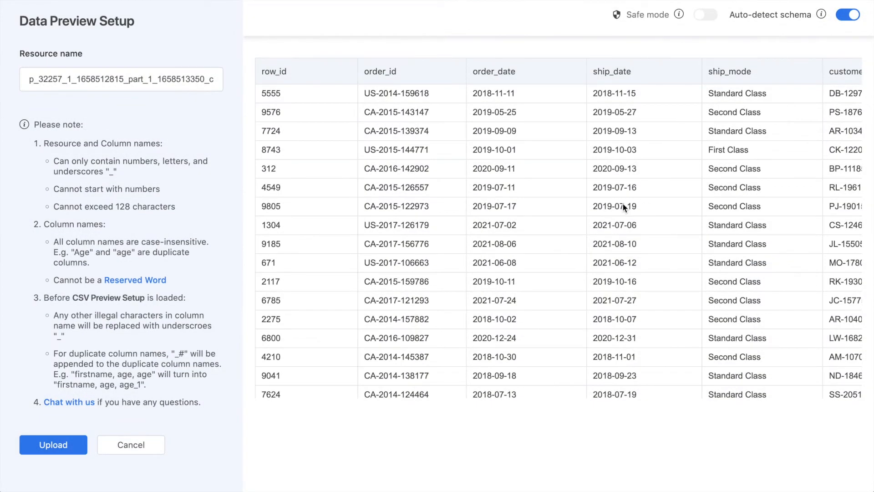
mouse_move(301, 446)
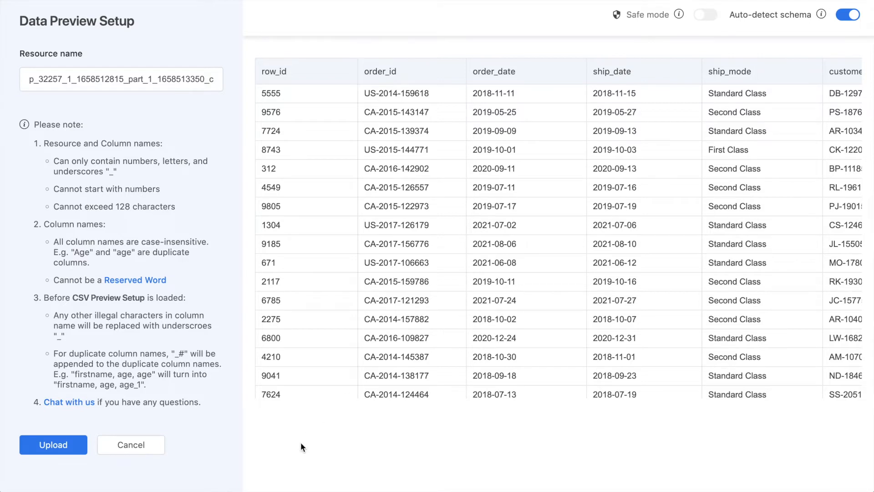
mouse_move(671, 183)
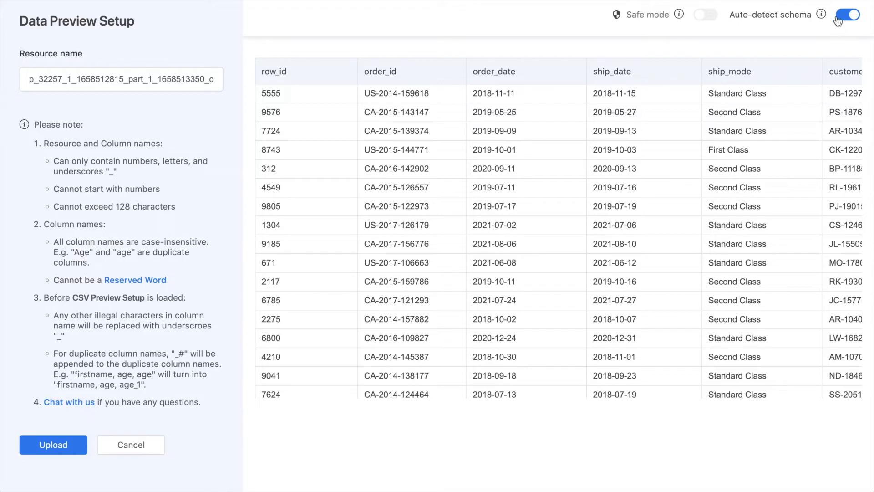
Inspect the inferred column types, leaving Auto-detect schema enabled
left_click(848, 15)
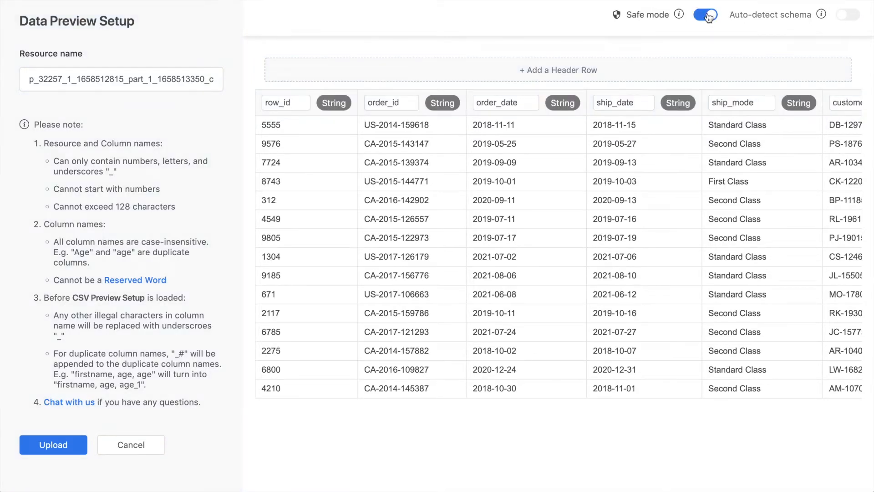
left_click(705, 15)
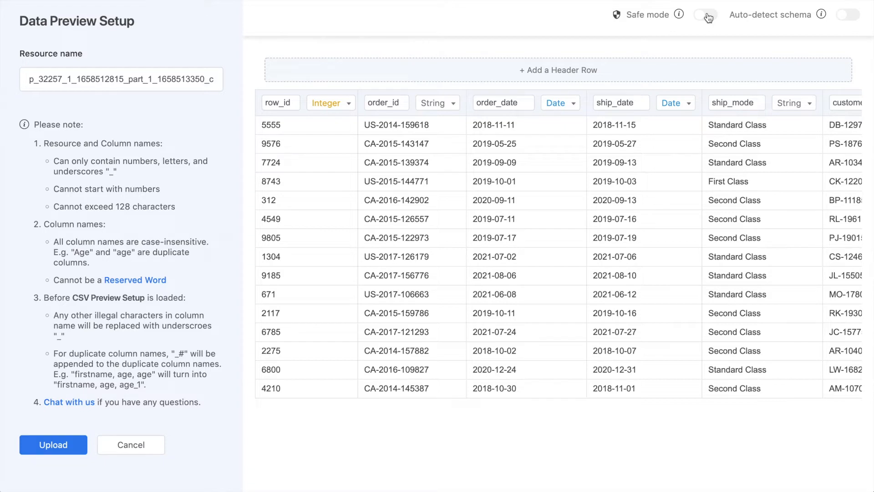
left_click(847, 14)
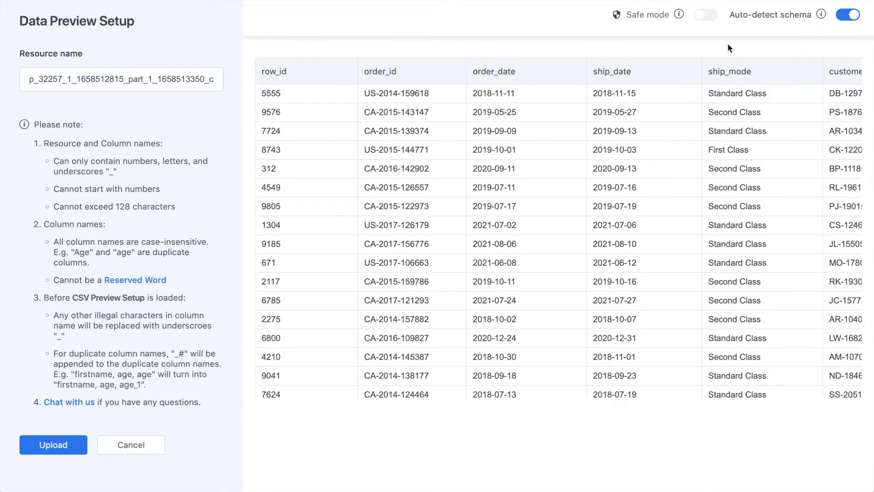
Name the resource sample_sales_batch and start the upload
triple_click(121, 78)
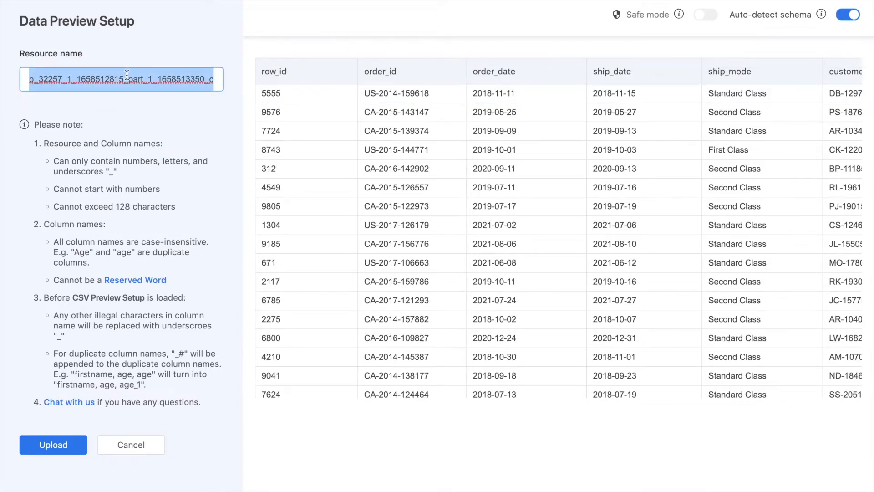
type("sa")
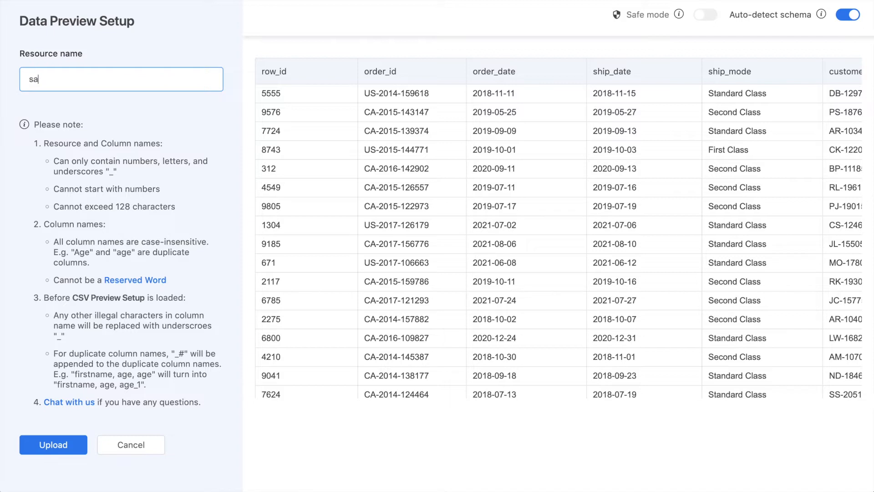
type("sample_sales_batch")
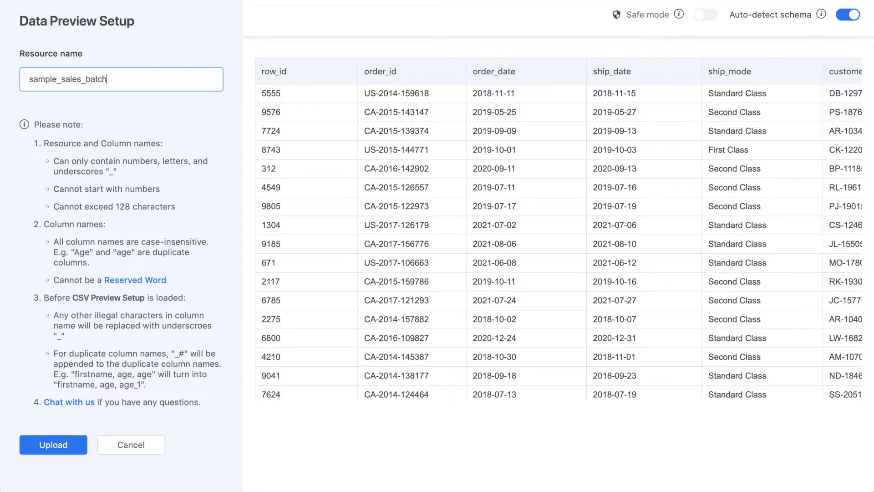
left_click(53, 444)
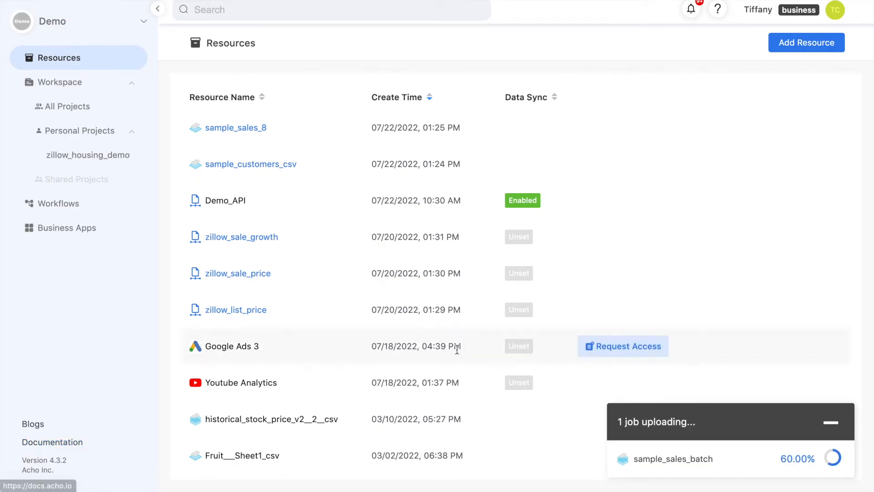
mouse_move(562, 235)
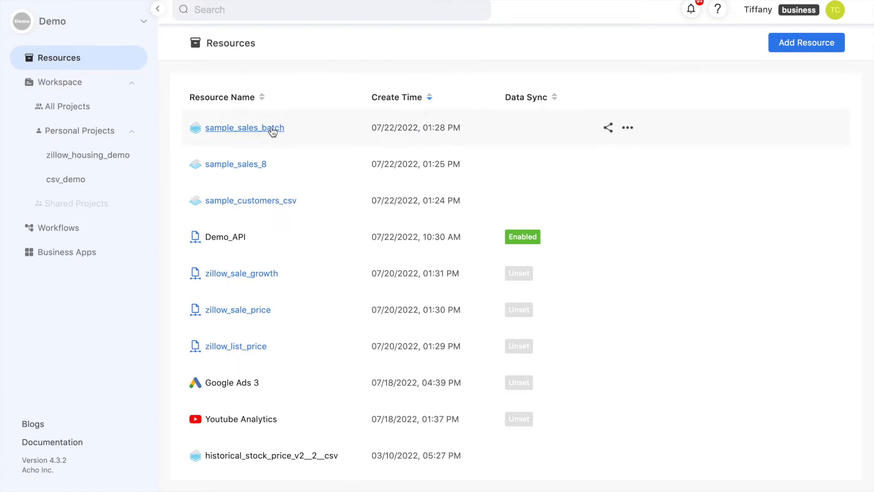
mouse_move(270, 137)
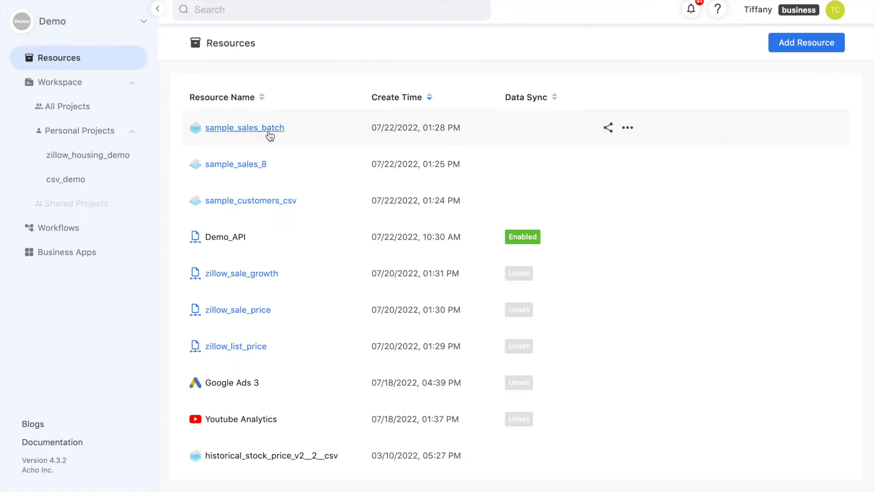
Add the uploaded sample_sales_batch resource to a project
left_click(245, 128)
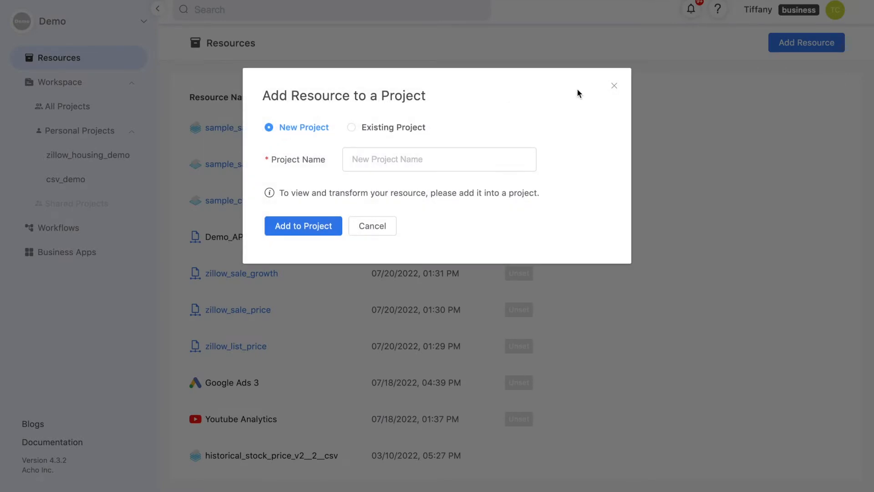
Create a new project named csv_demo holding the selected resources
left_click(439, 158)
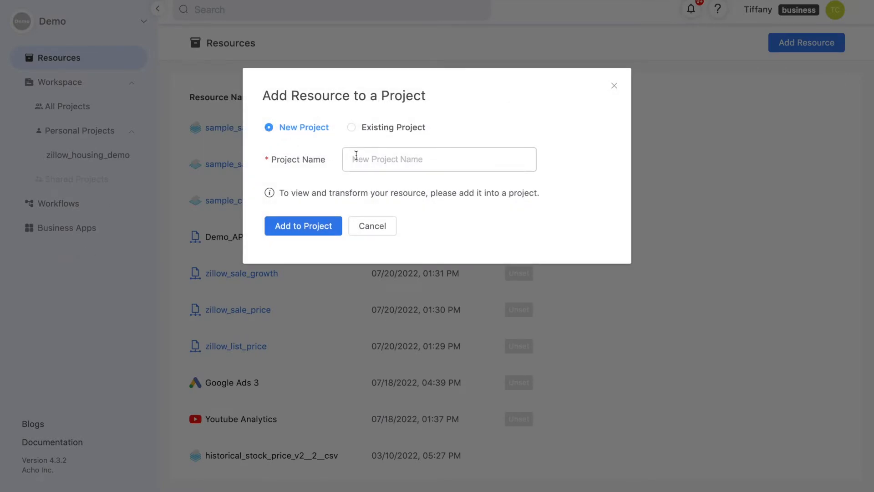
type("csv_d")
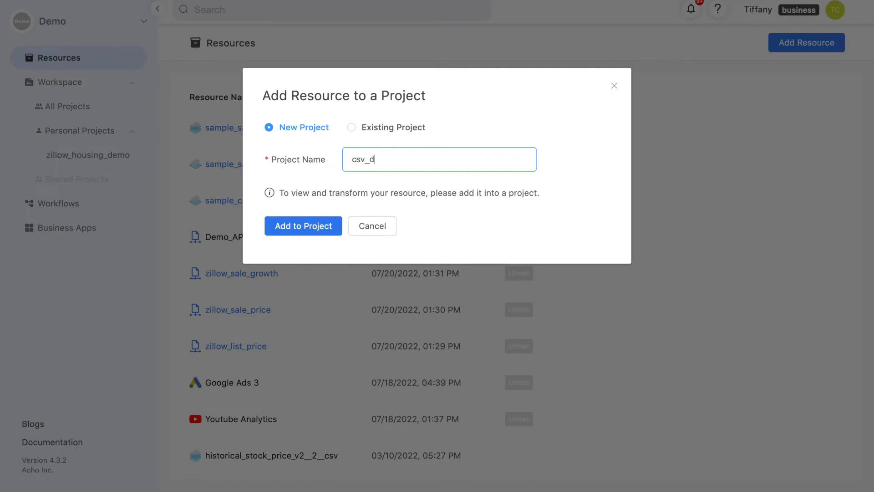
left_click(303, 226)
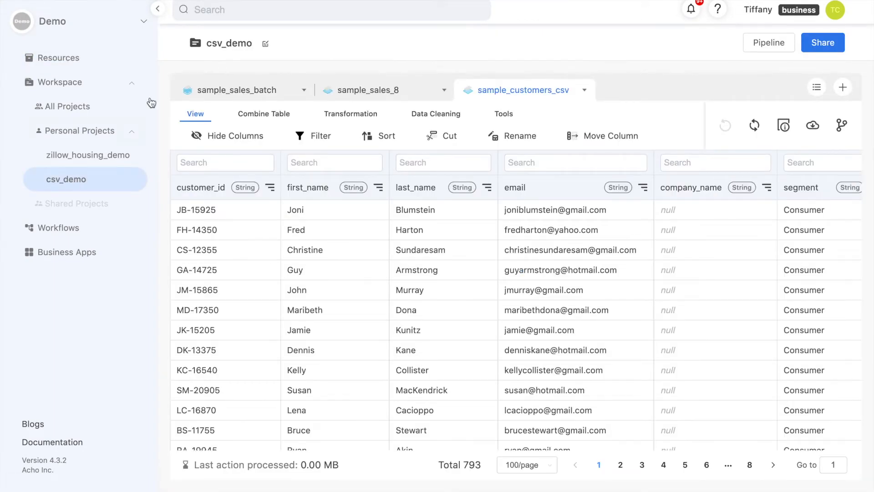
Show the sample_sales_batch table and browse its Combine, Transformation, Cleaning and Tools menus
left_click(238, 91)
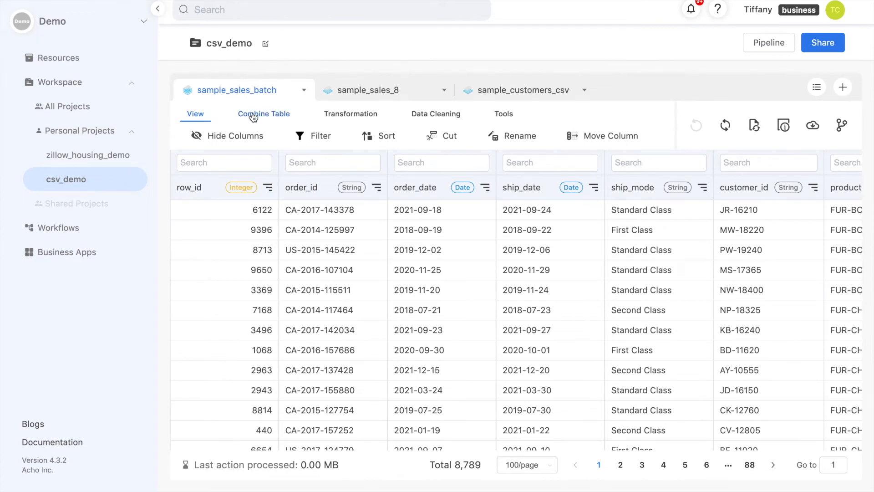
left_click(263, 114)
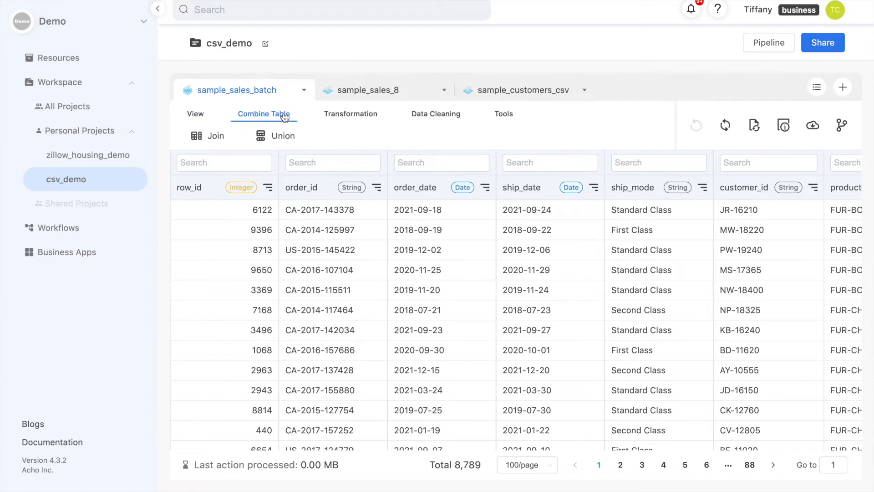
left_click(350, 114)
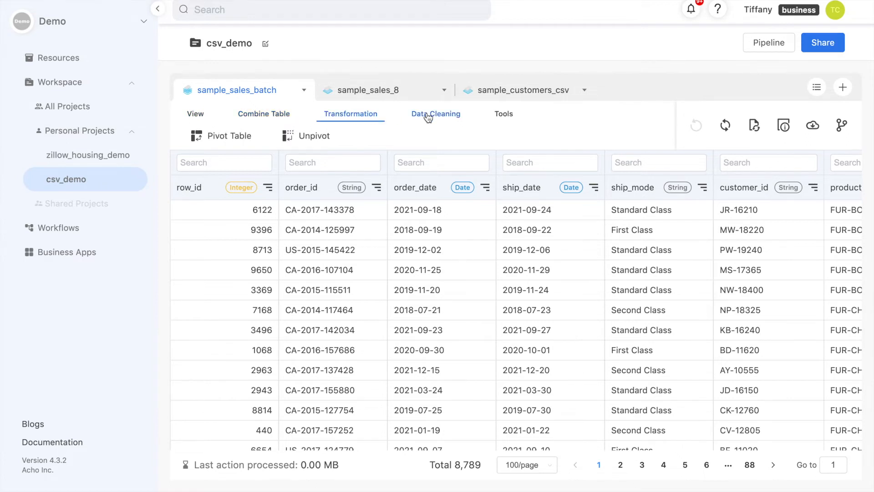
left_click(436, 113)
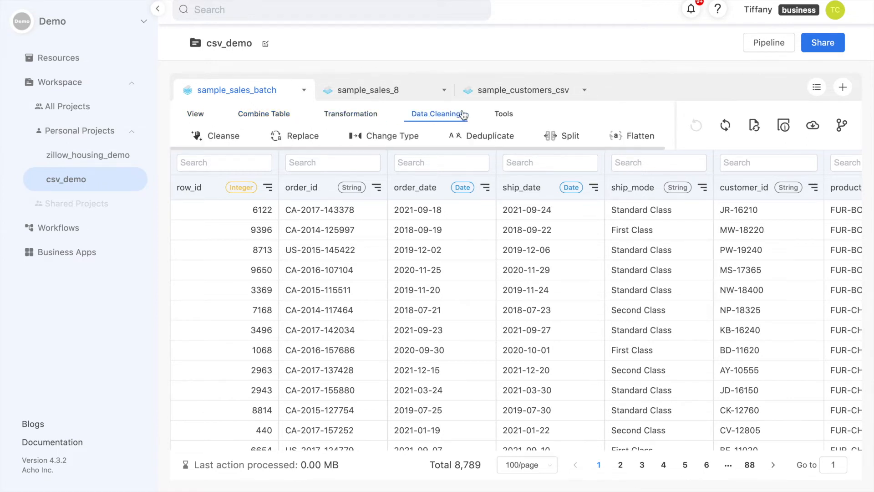
left_click(502, 114)
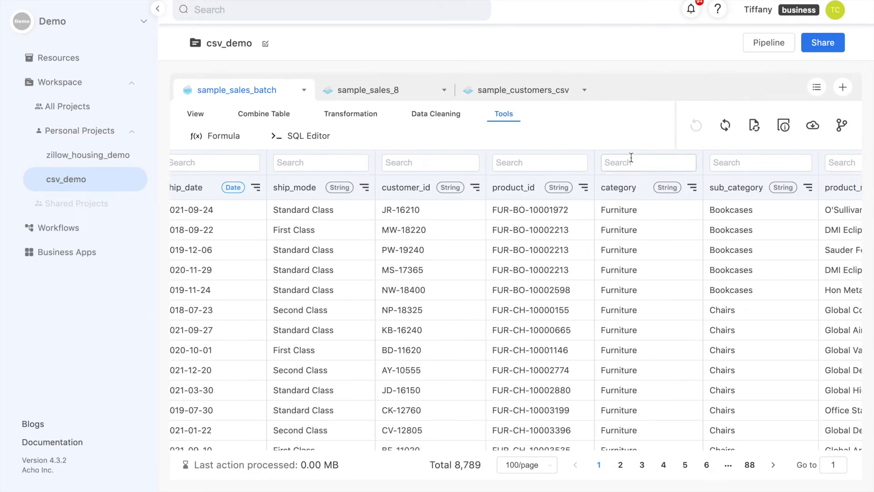
type("Furniture")
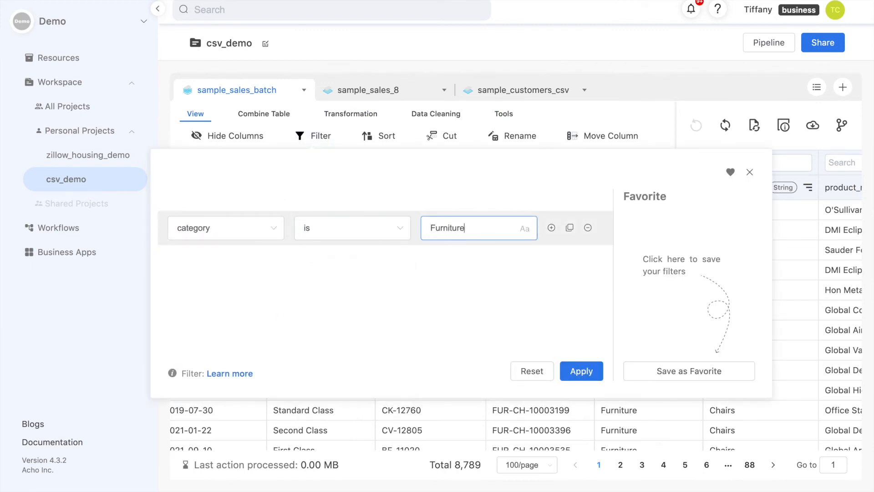
left_click(581, 370)
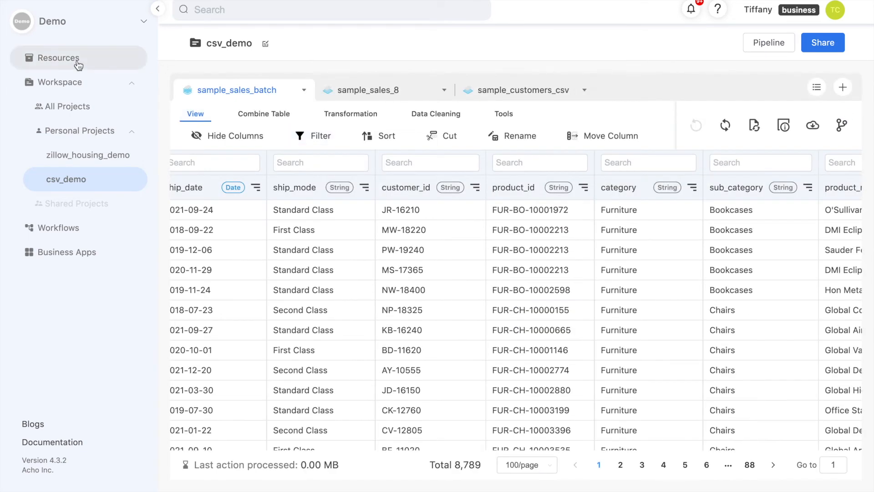
Add the part_8 CSV to the sample_sales_batch resource and return to csv_demo
left_click(59, 58)
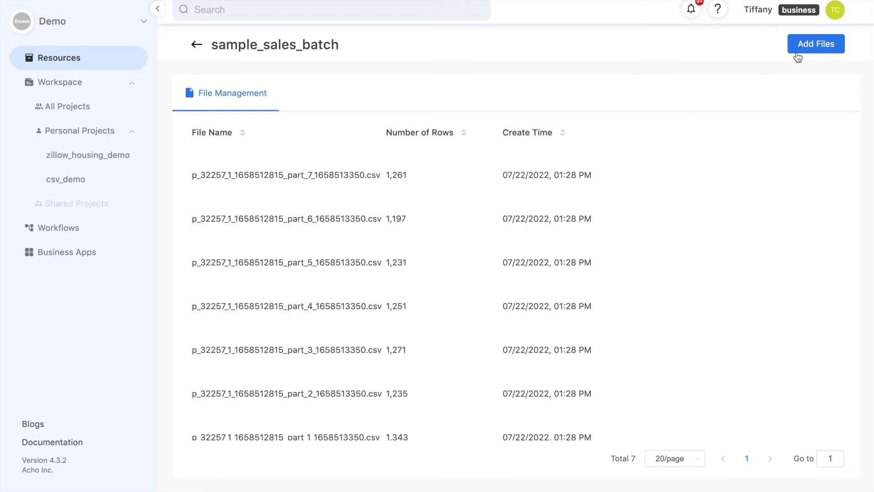
left_click(815, 43)
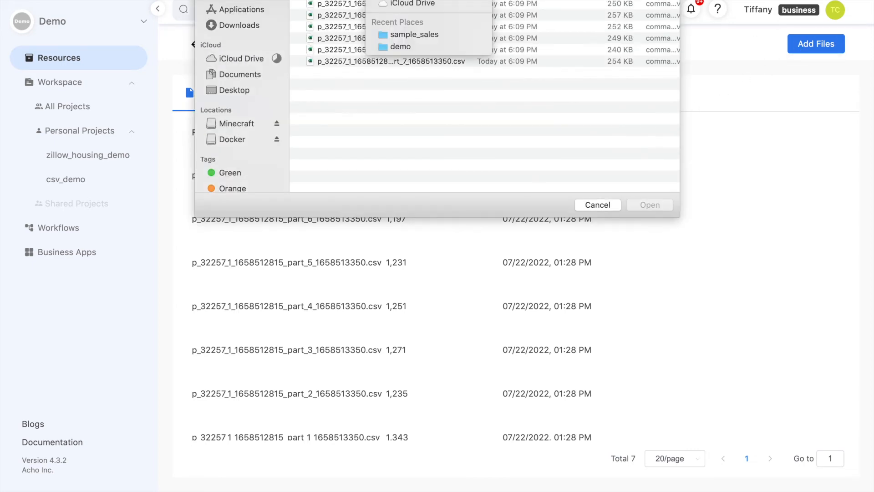
left_click(649, 205)
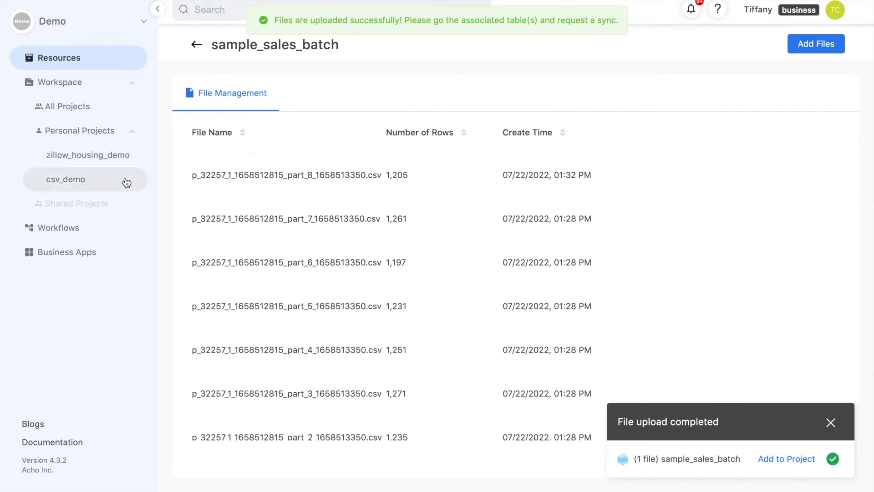
left_click(67, 179)
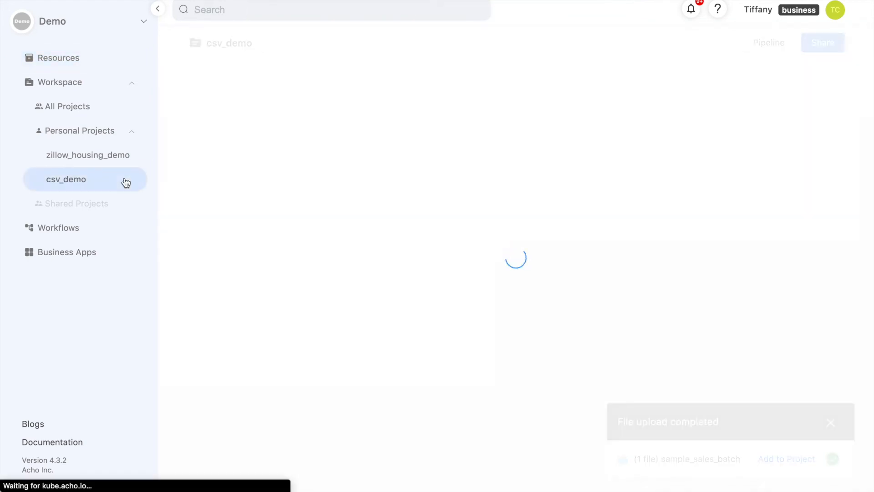
Union sample_sales_batch with sample_sales_8 to reach 11,199 rows
left_click(67, 180)
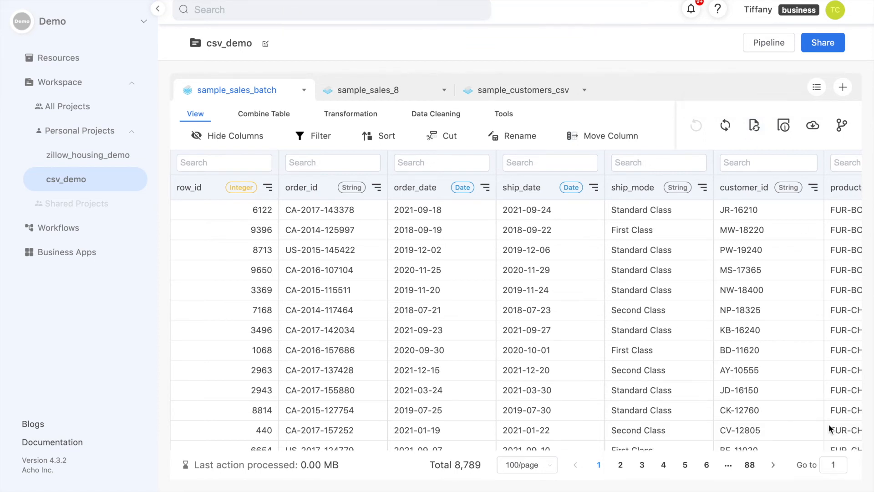
left_click(263, 113)
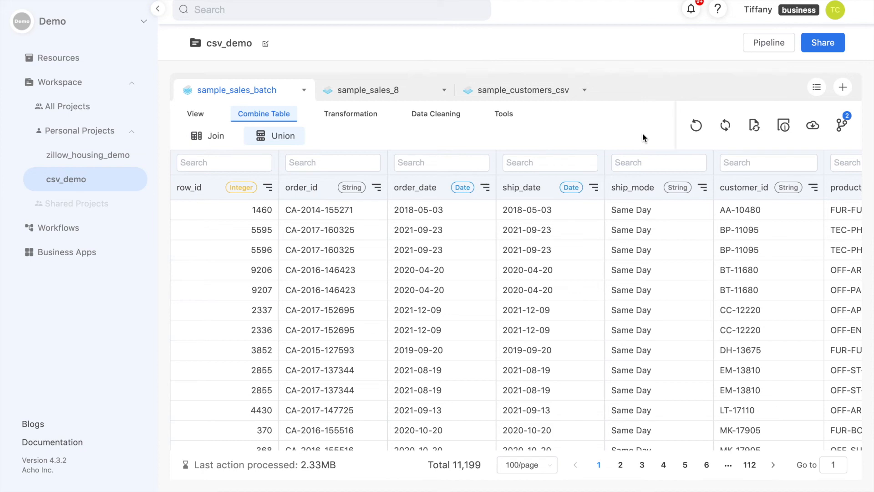
Left-outer-join sample_sales_batch with sample_customers_csv on customer_id
left_click(520, 90)
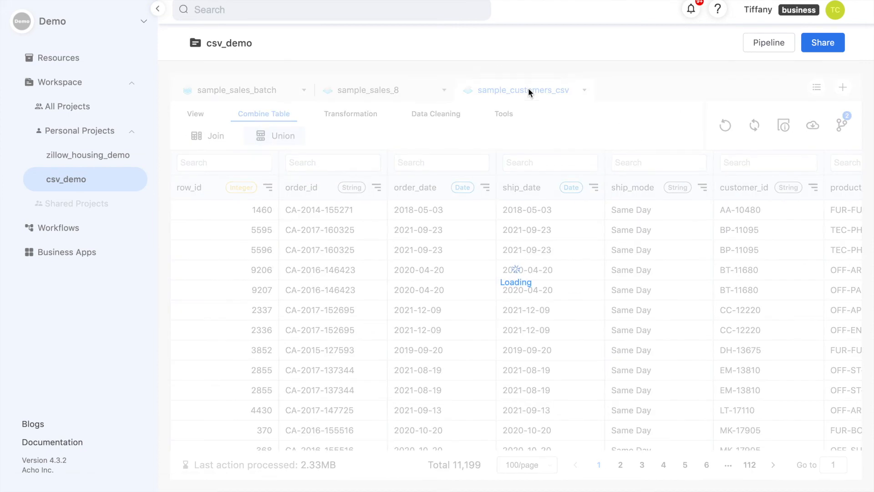
left_click(237, 90)
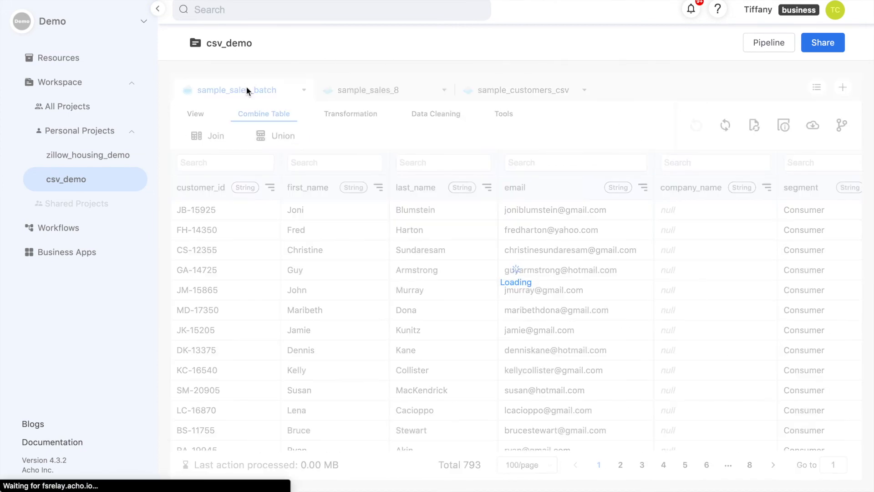
left_click(214, 136)
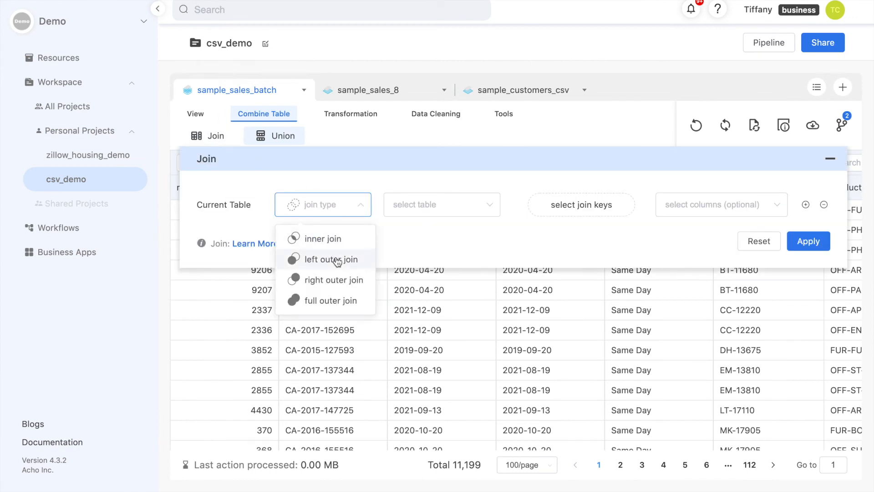
left_click(441, 204)
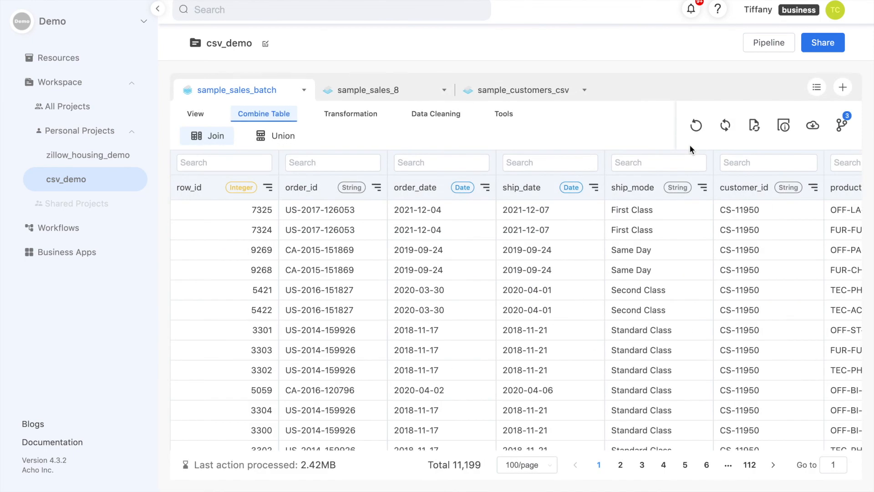
scroll("right", 3)
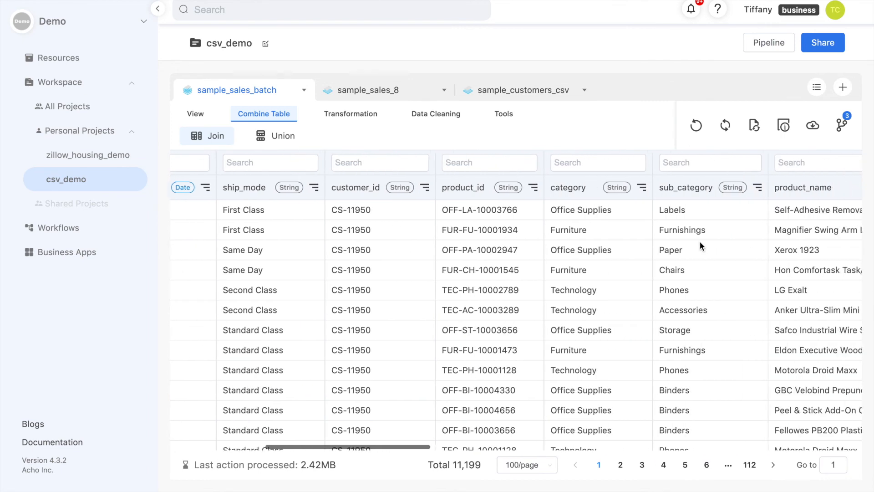
scroll("right", 3)
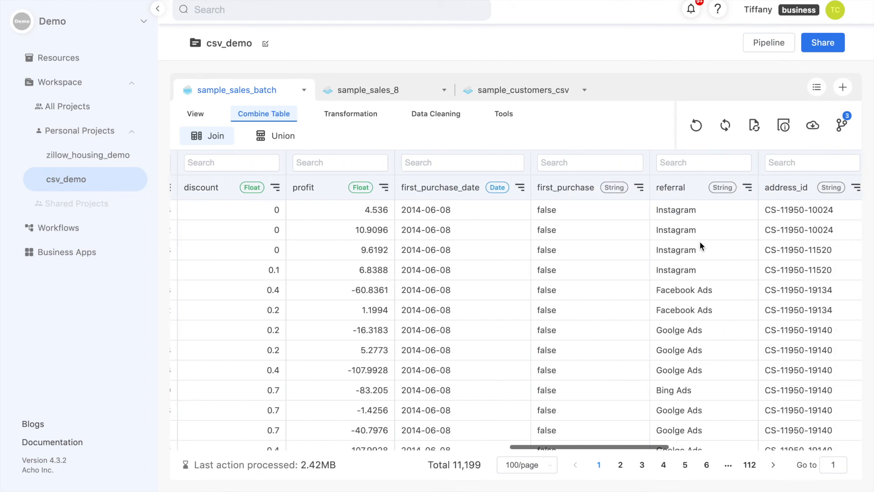
scroll("right", 3)
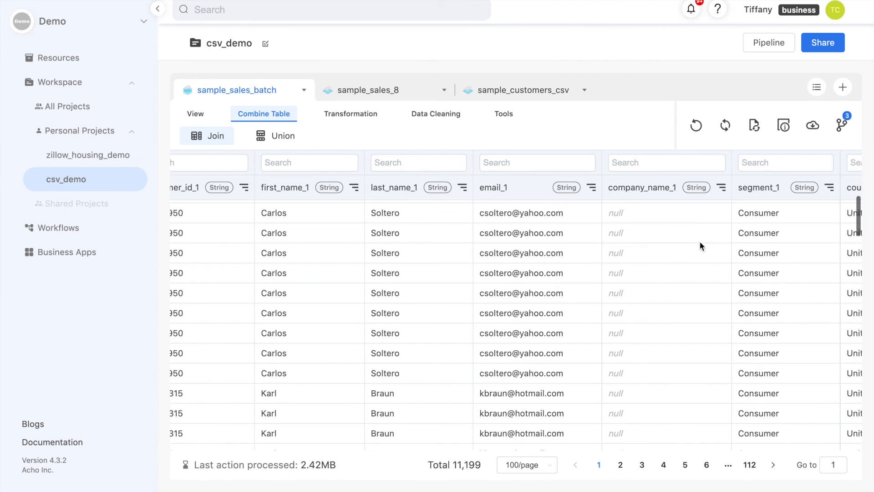
scroll("down", 3)
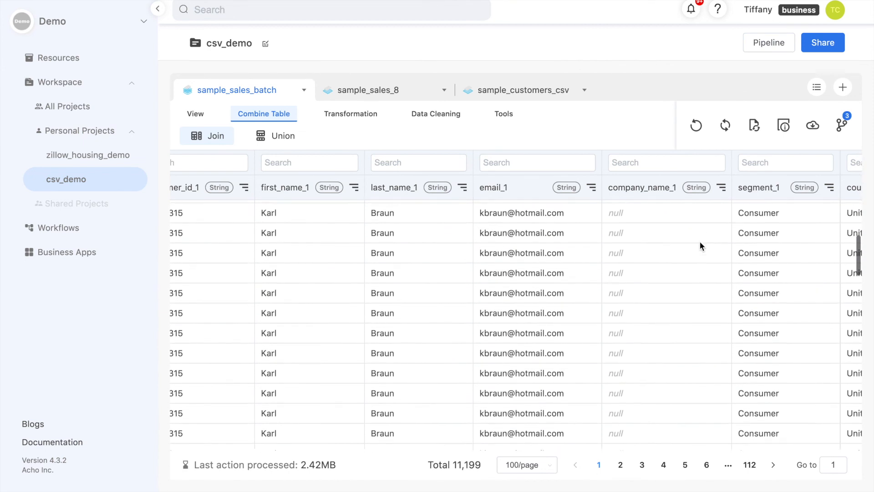
scroll("down", 3)
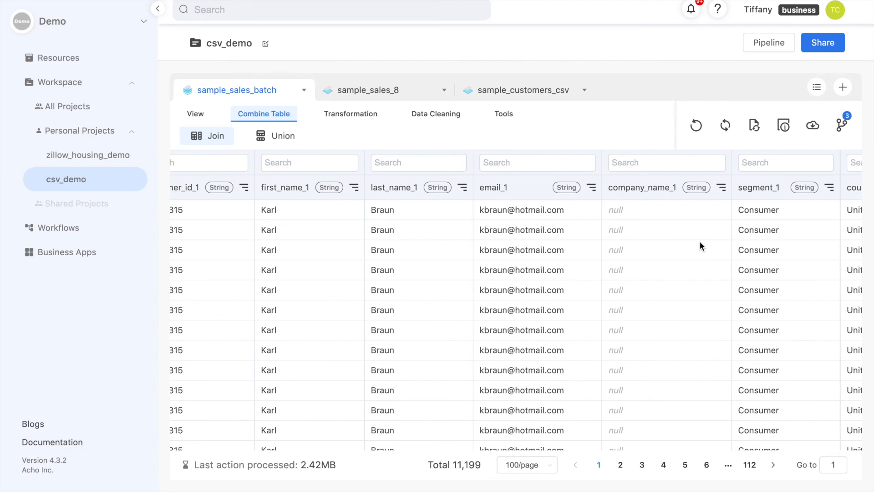